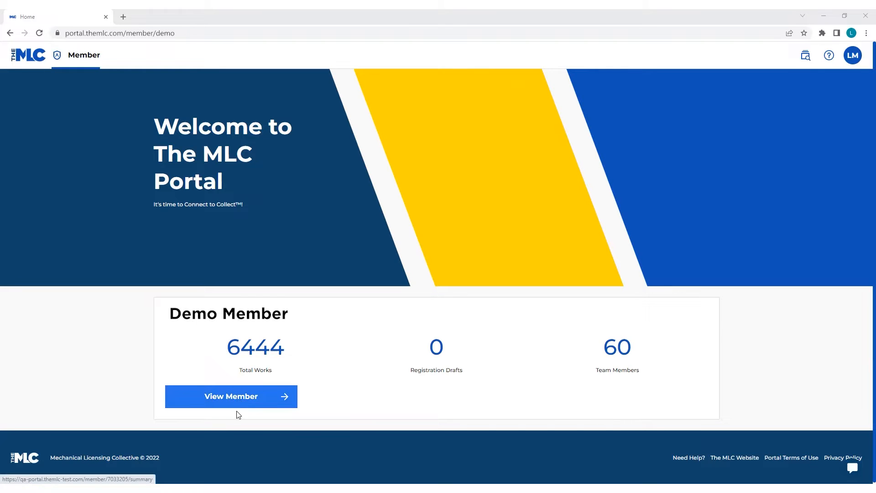
Enter the Demo Member account and go to its Claiming Tool search.
left_click(231, 396)
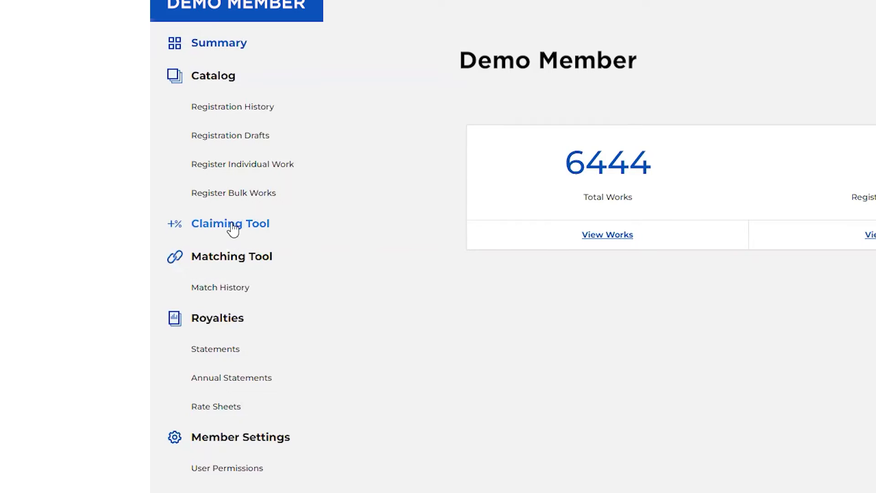
left_click(231, 224)
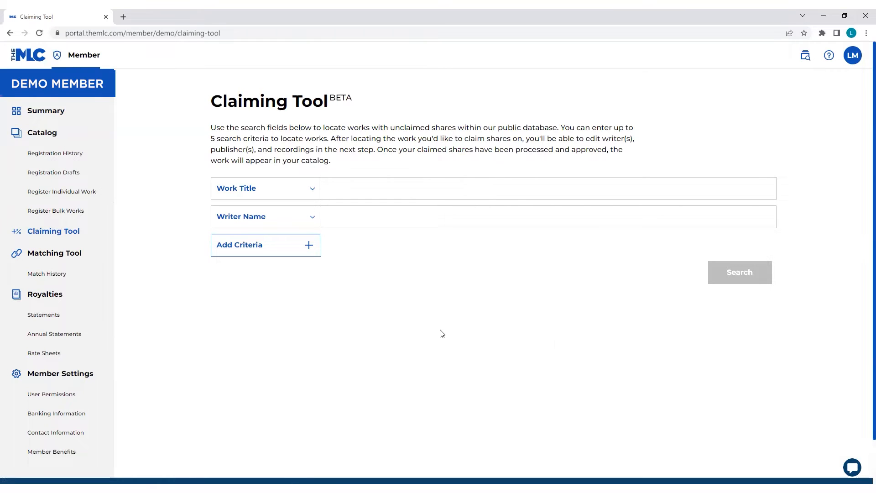
mouse_move(312, 249)
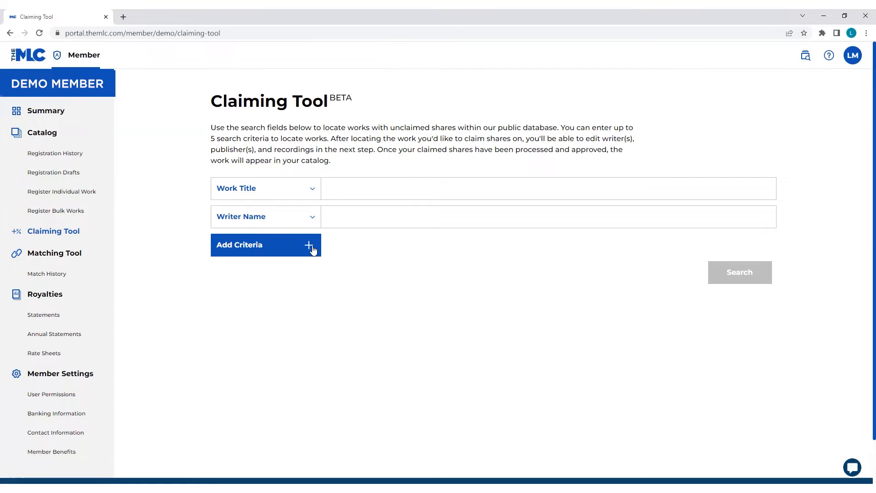
Add a second search criterion row and review the available criterion types.
left_click(265, 244)
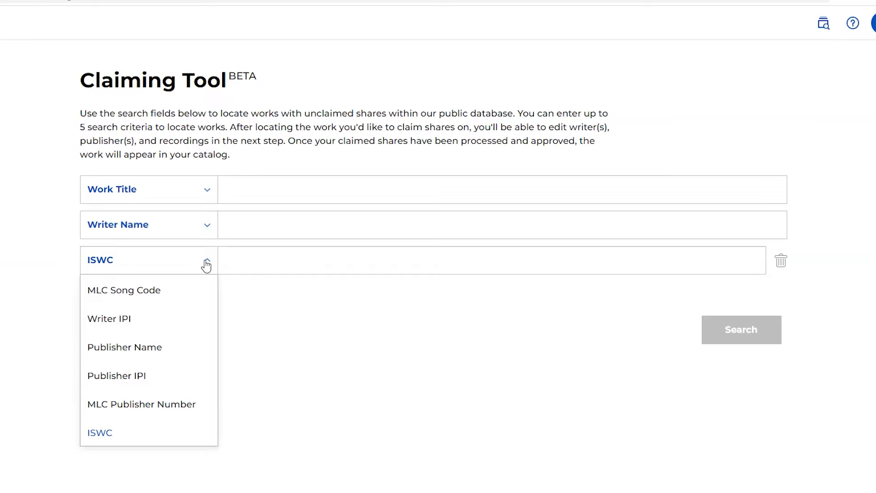
left_click(100, 433)
type("Love")
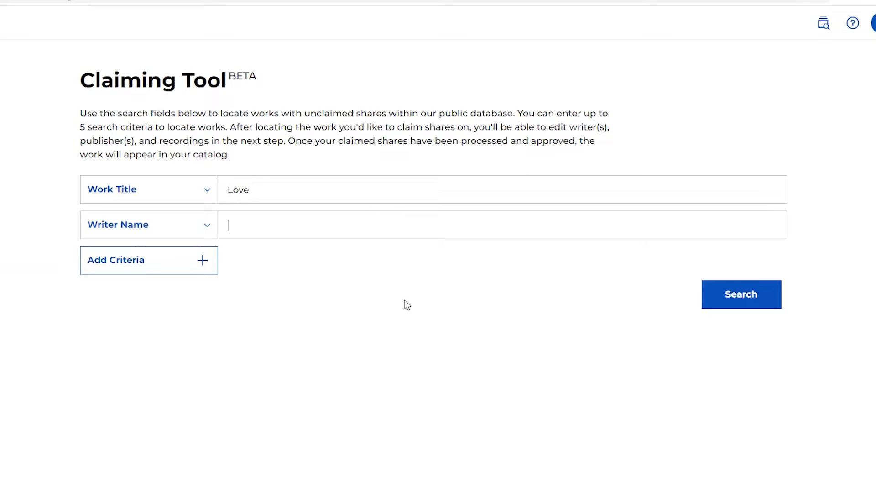
Search for works titled Love by writer Heinz and browse the 33 results.
type("Heinz")
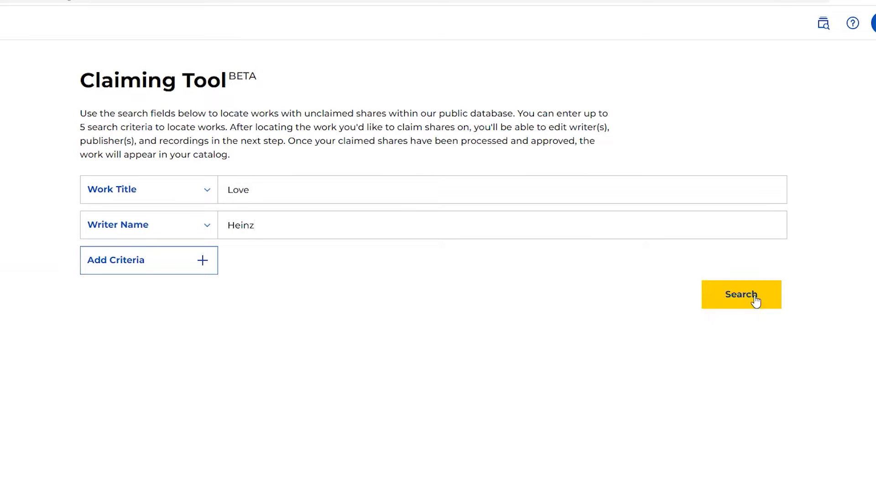
left_click(741, 294)
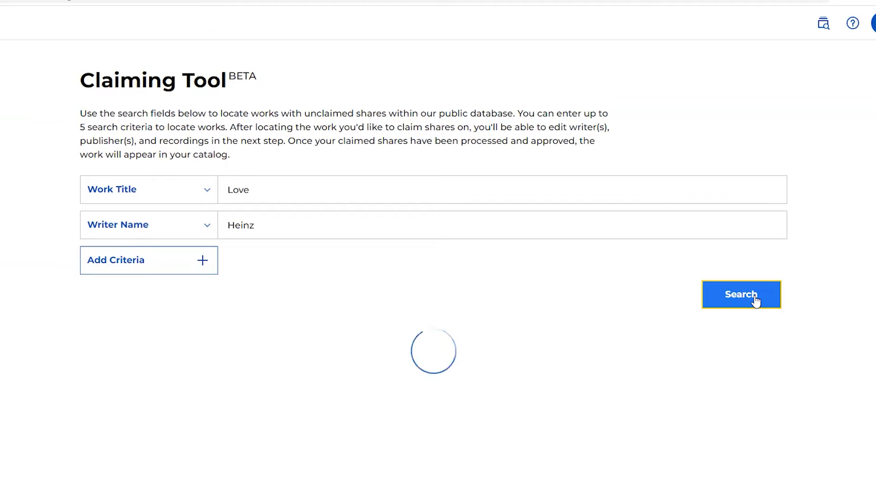
left_click(741, 293)
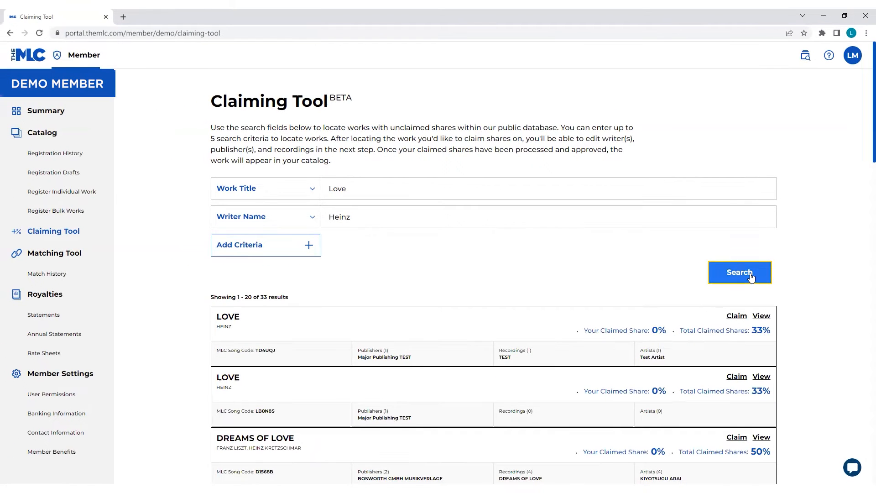
mouse_move(863, 155)
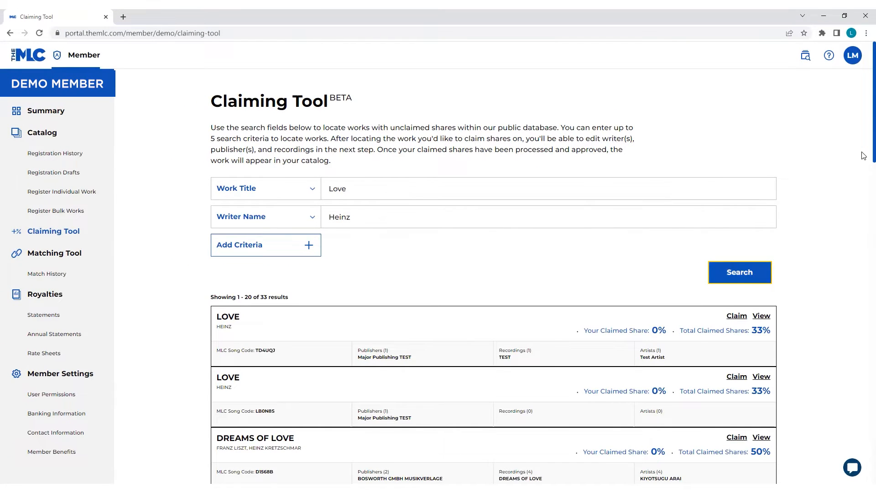
scroll("down", 3)
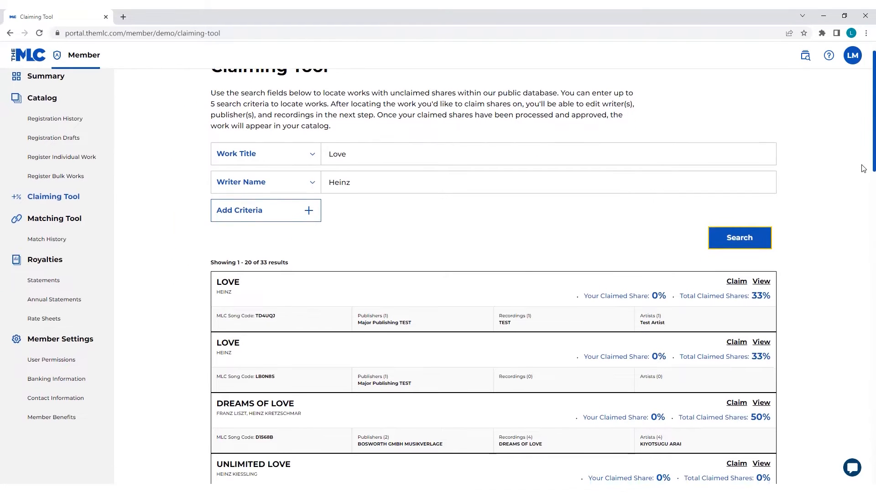
scroll("down", 3)
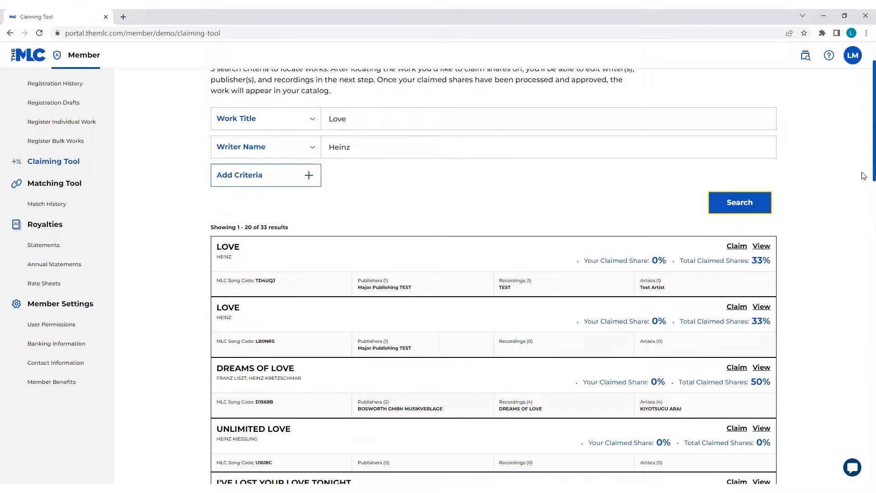
scroll("down", 3)
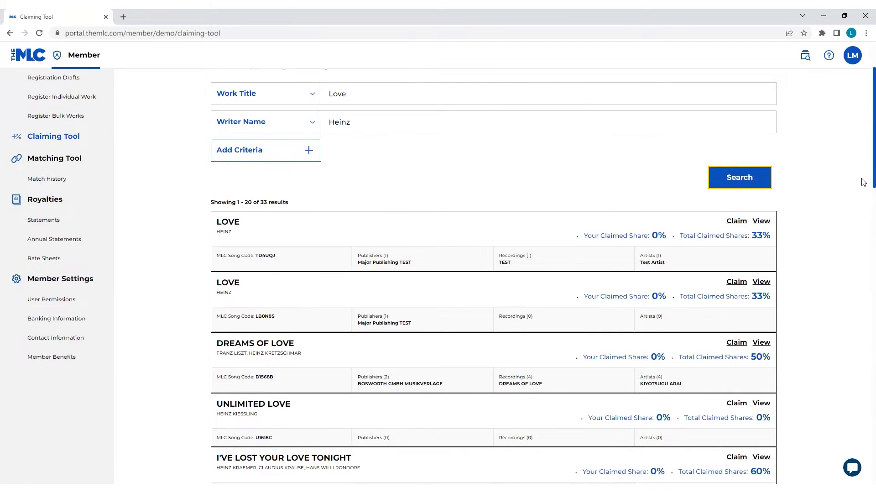
scroll("down", 3)
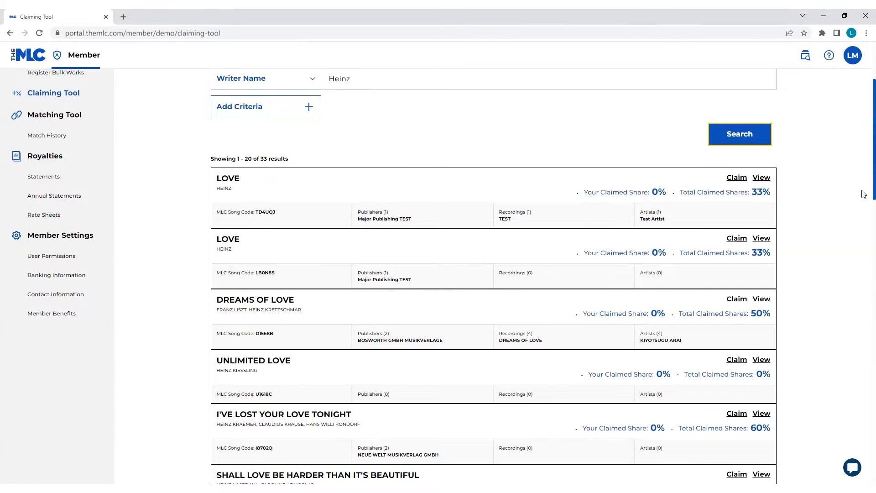
scroll("down", 3)
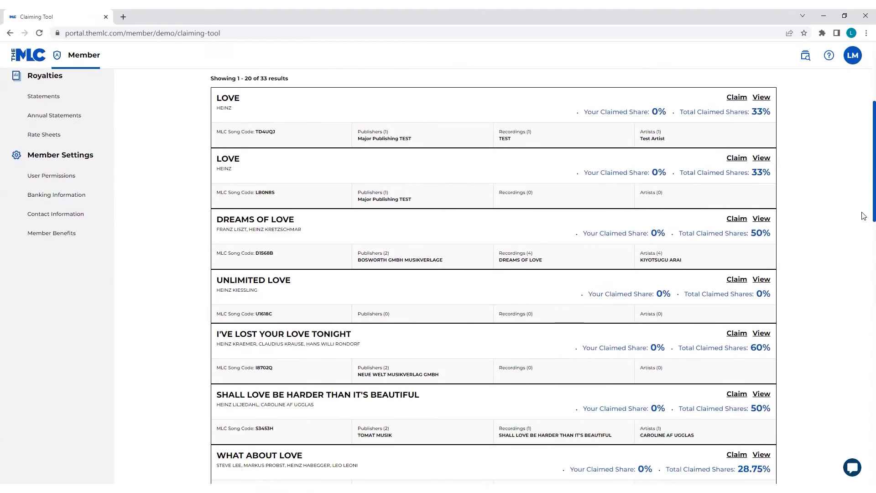
scroll("down", 3)
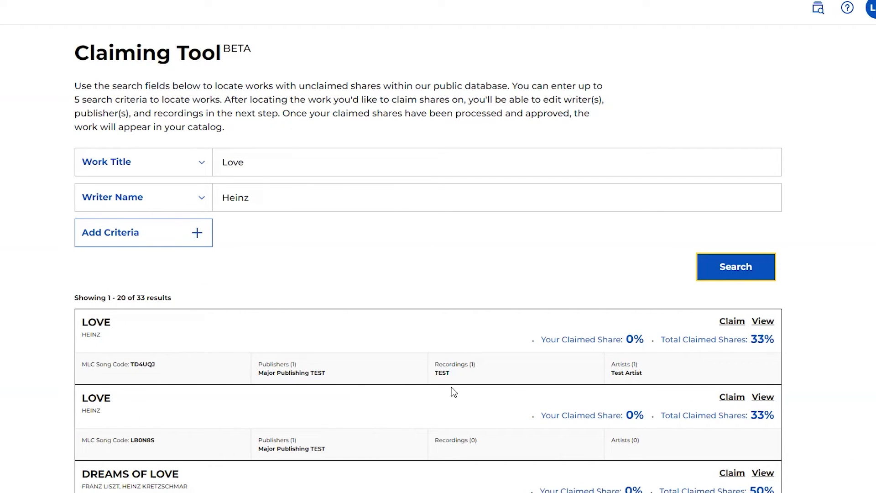
mouse_move(498, 389)
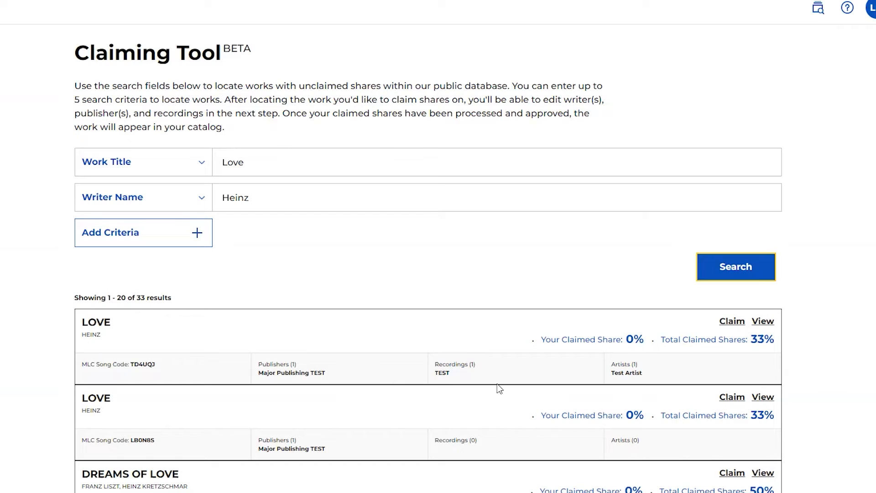
mouse_move(533, 347)
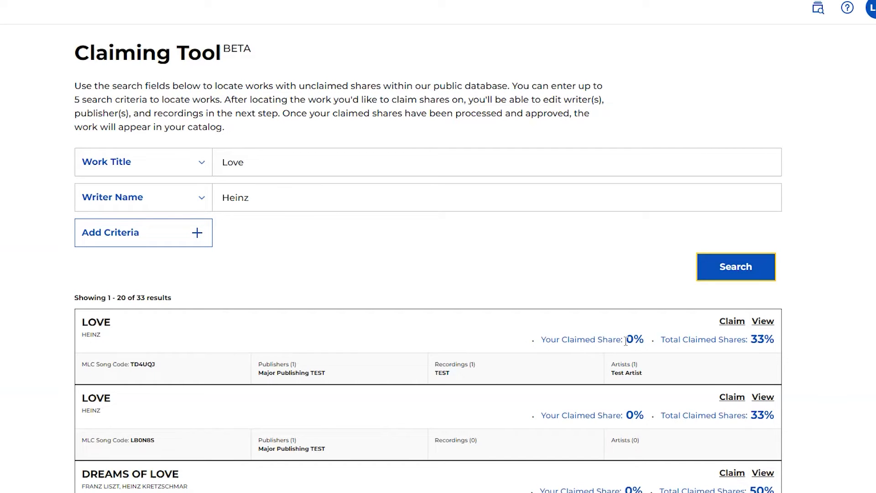
mouse_move(684, 337)
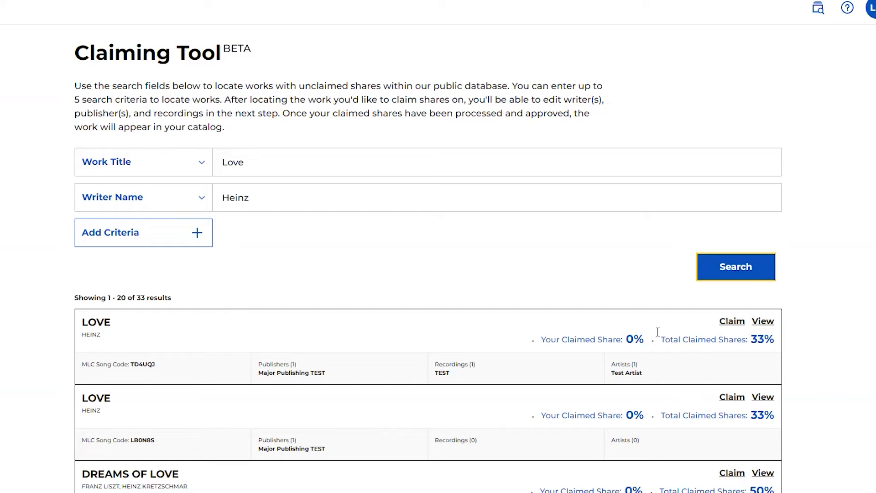
mouse_move(608, 358)
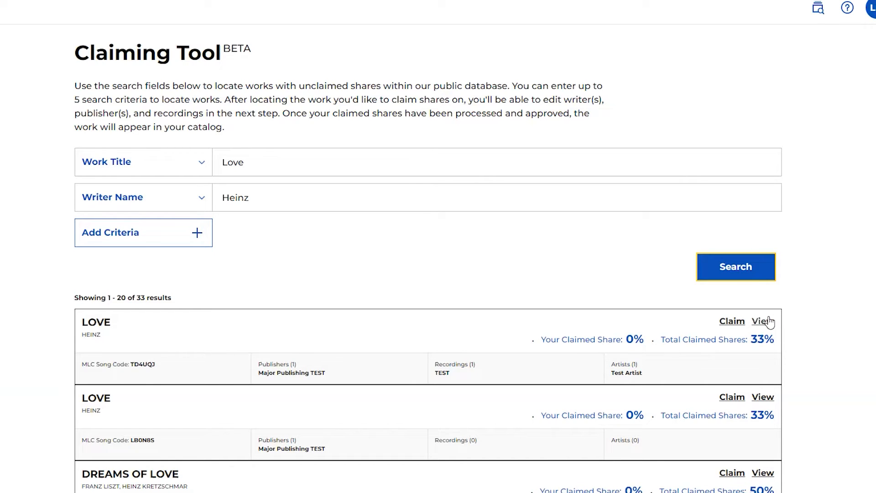
View the detail record of the first LOVE work by Heinz.
left_click(762, 321)
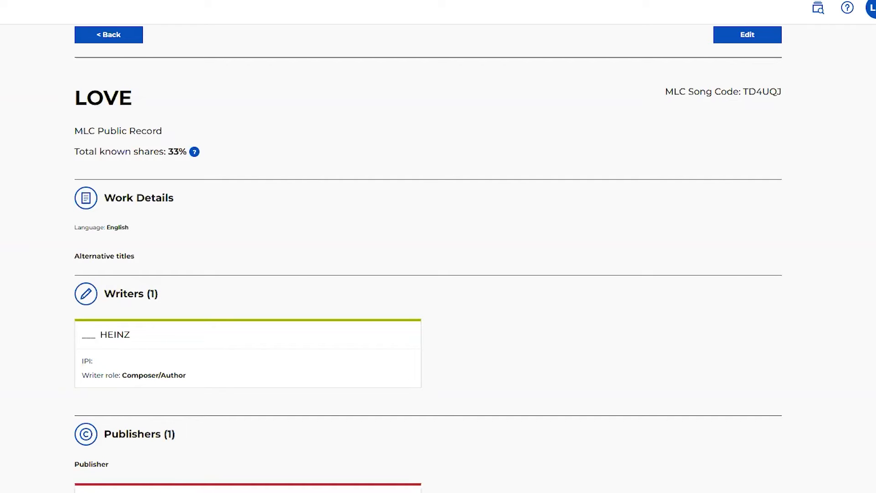
Review the LOVE record's writer, 33% publisher share and recording, then go back to results.
scroll("down", 3)
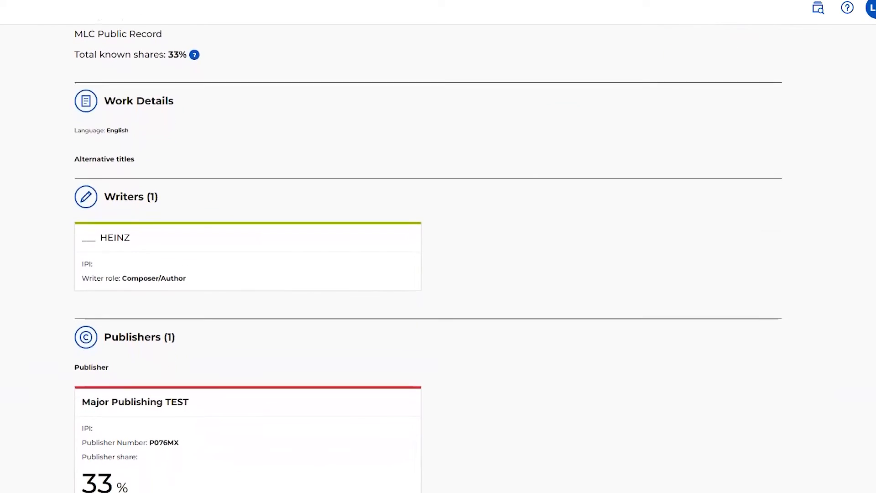
scroll("down", 3)
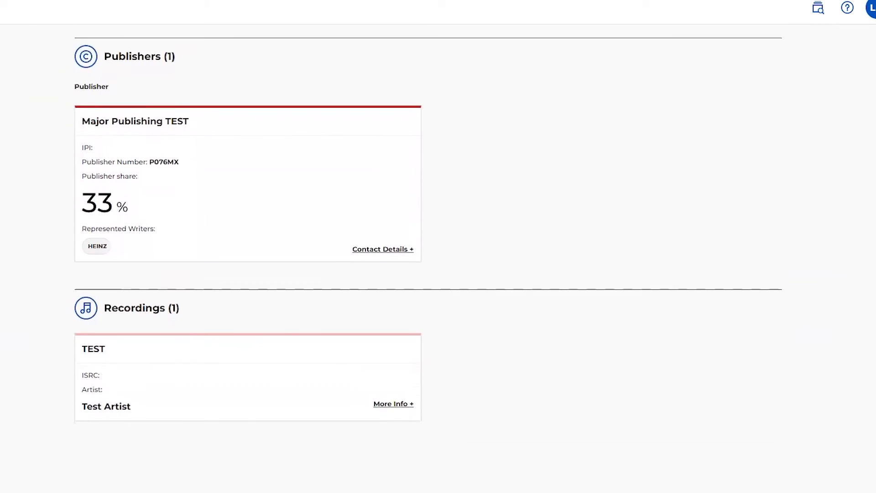
scroll("up", 3)
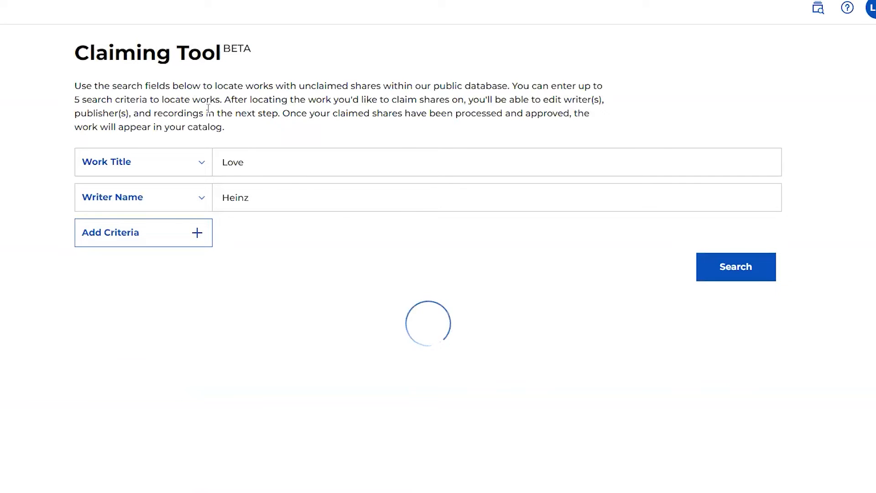
left_click(735, 266)
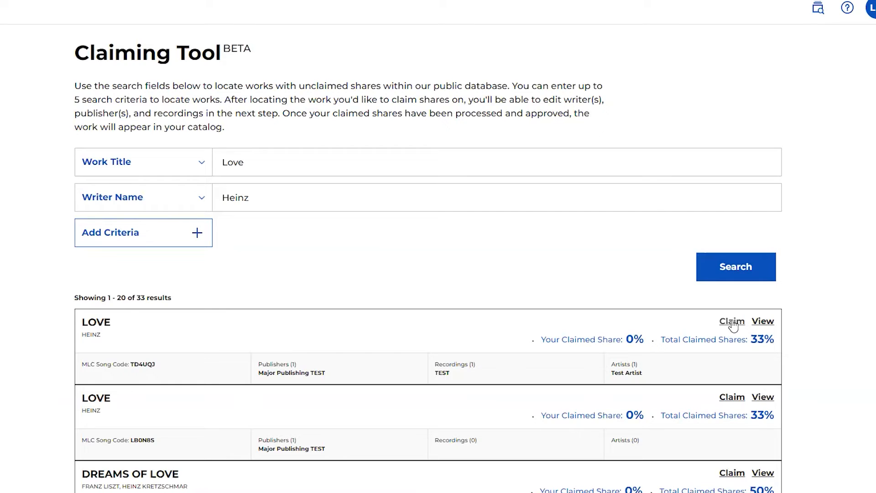
Start a claim on the first LOVE work, showing its publisher with 67% claimable.
left_click(732, 322)
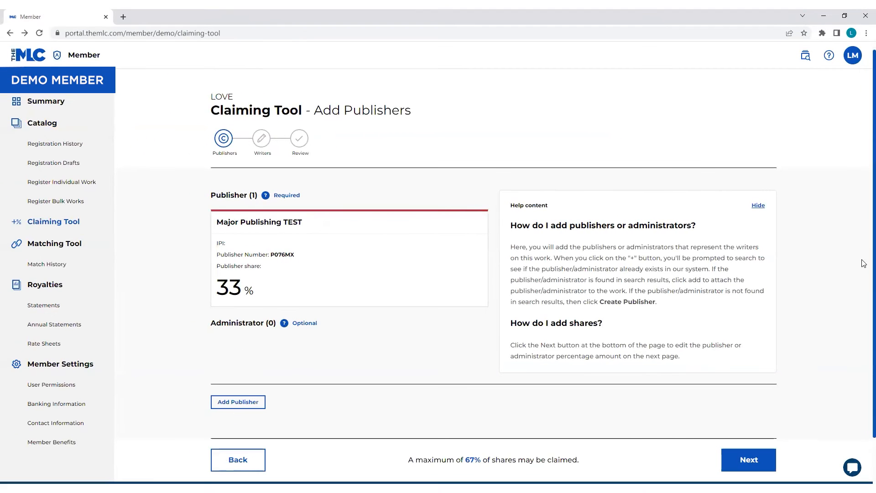
scroll("down", 3)
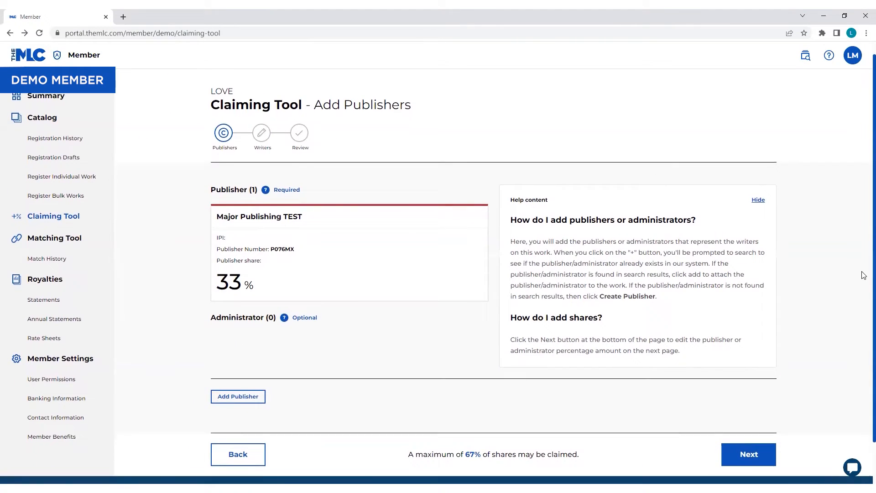
scroll("down", 3)
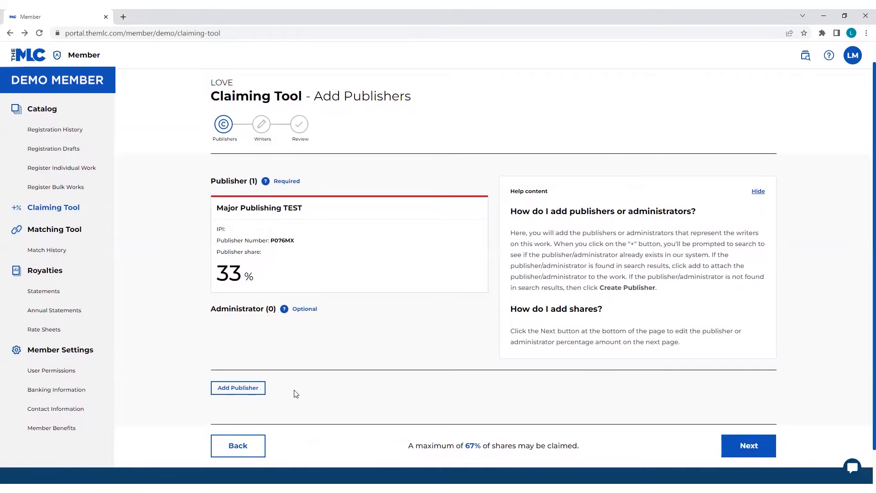
Add DEMO MEMBER from Suggested Publishers as a second publisher on the LOVE claim.
left_click(237, 387)
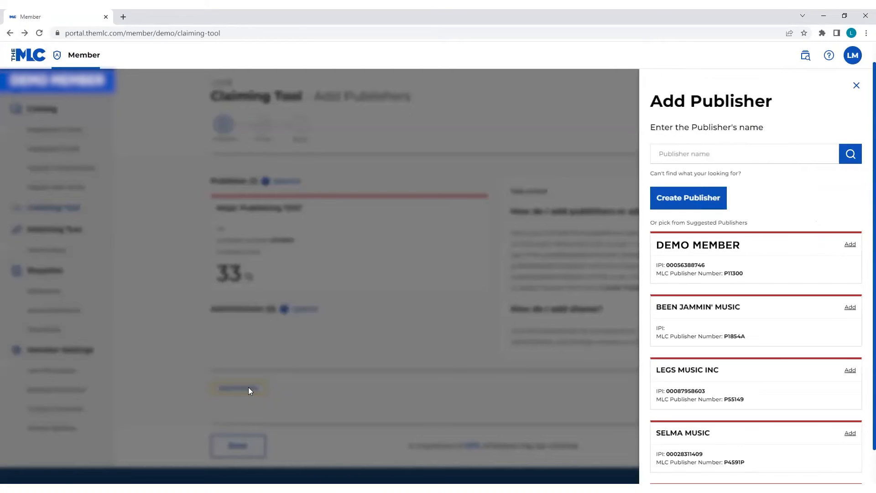
mouse_move(455, 466)
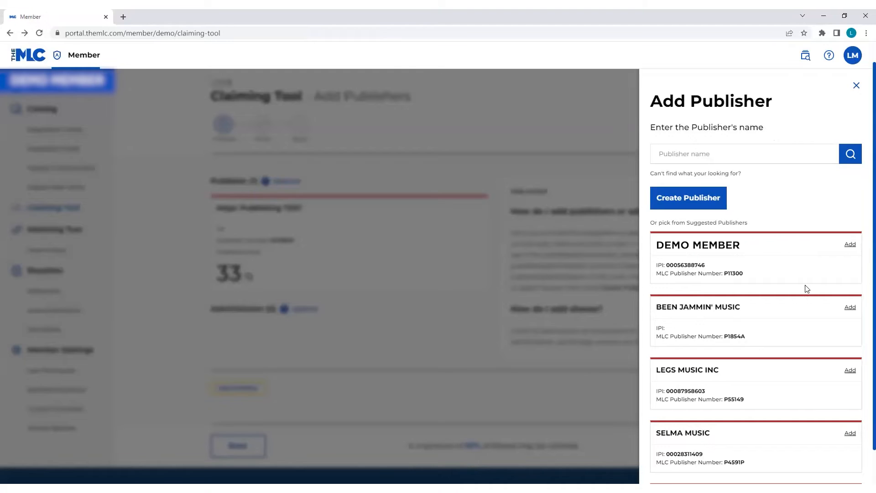
mouse_move(750, 339)
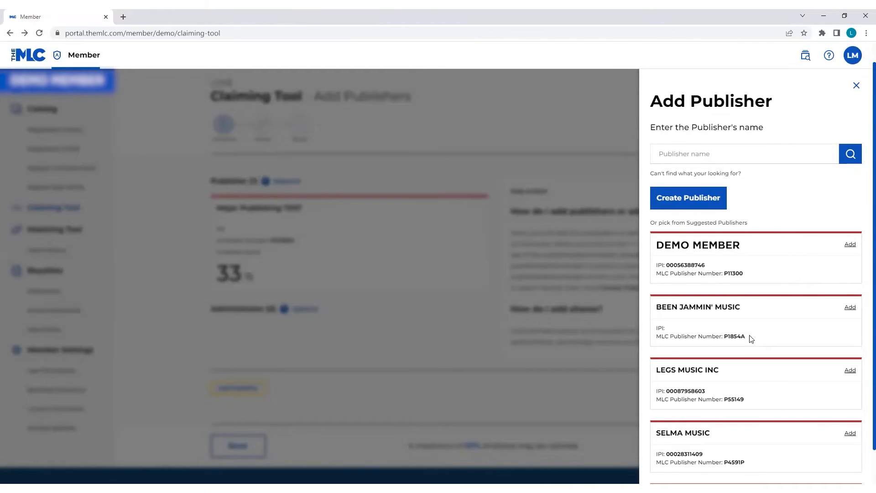
mouse_move(761, 373)
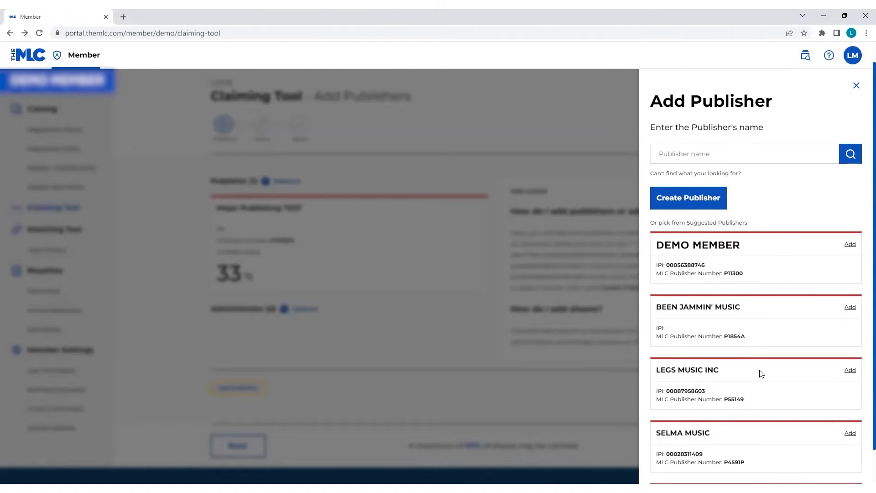
mouse_move(767, 378)
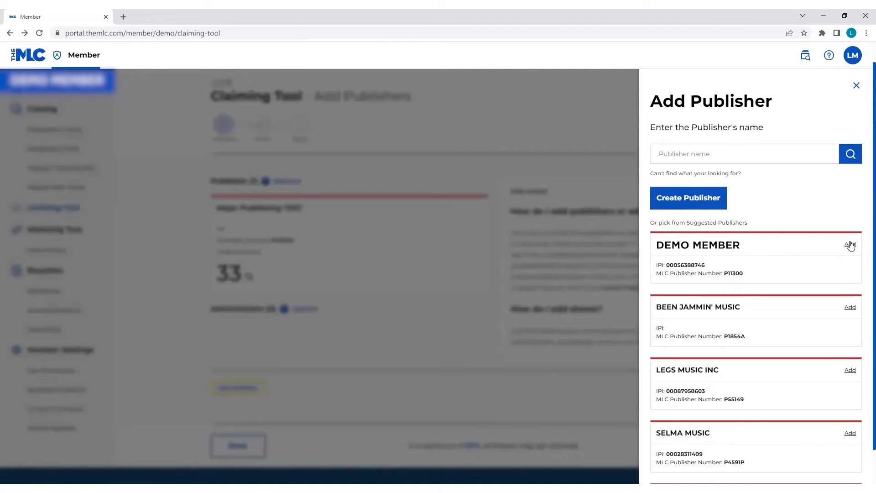
left_click(850, 244)
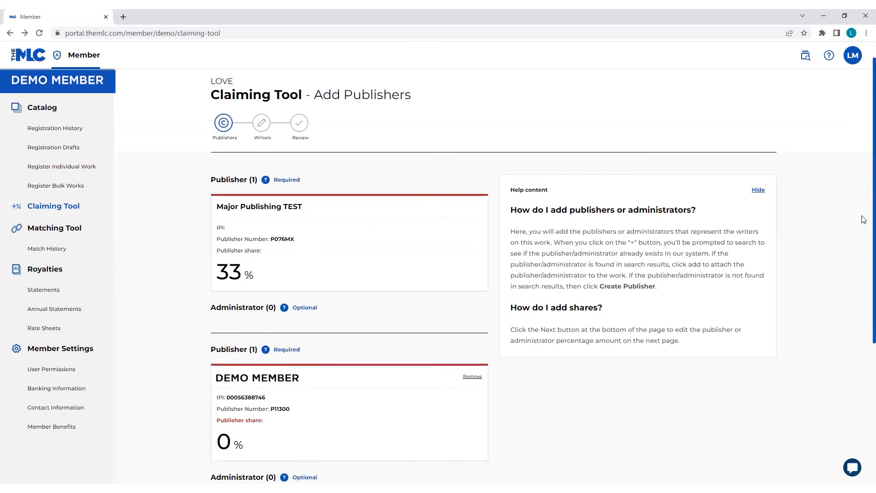
scroll("down", 3)
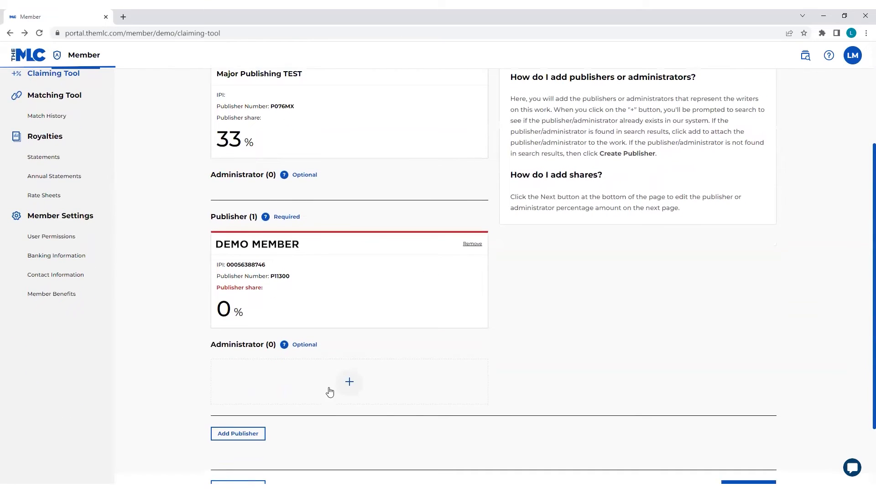
mouse_move(334, 399)
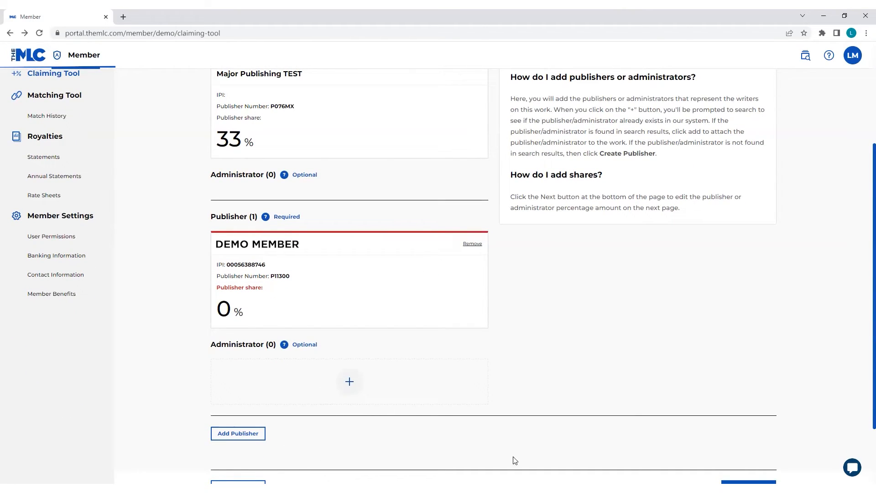
scroll("down", 3)
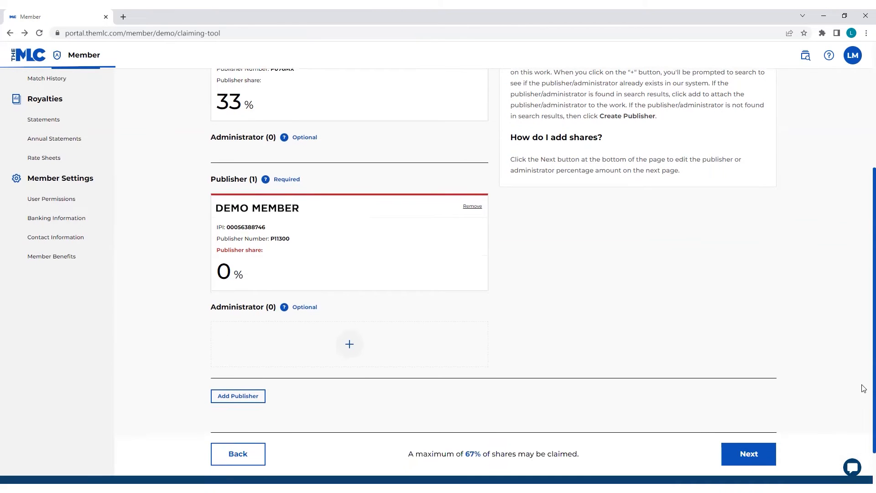
mouse_move(761, 456)
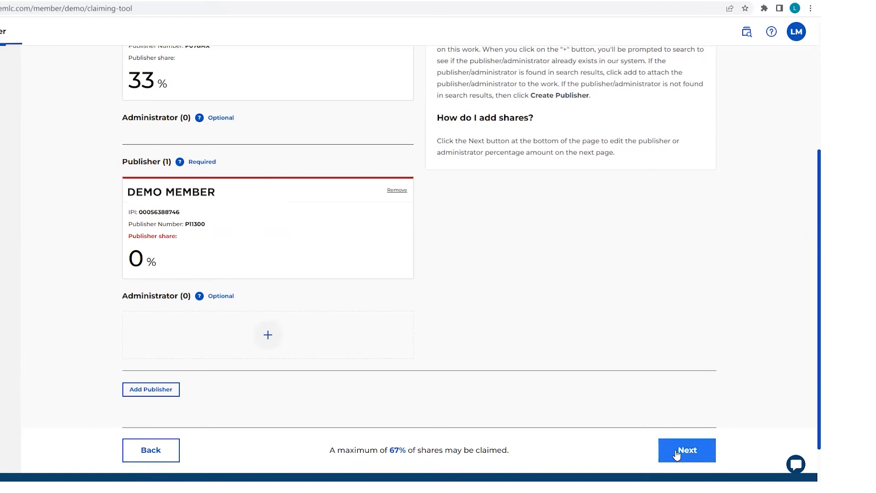
Set DEMO MEMBER's publisher share on the LOVE claim to 20%.
left_click(686, 450)
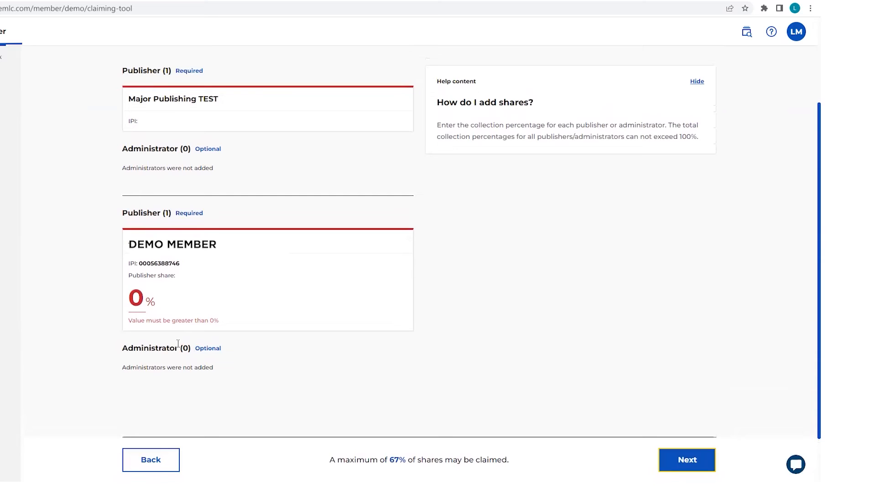
mouse_move(170, 321)
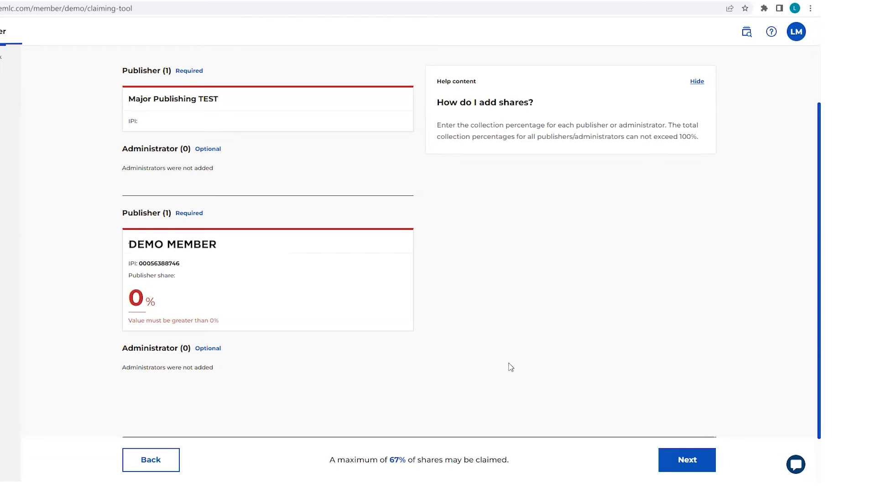
type("20")
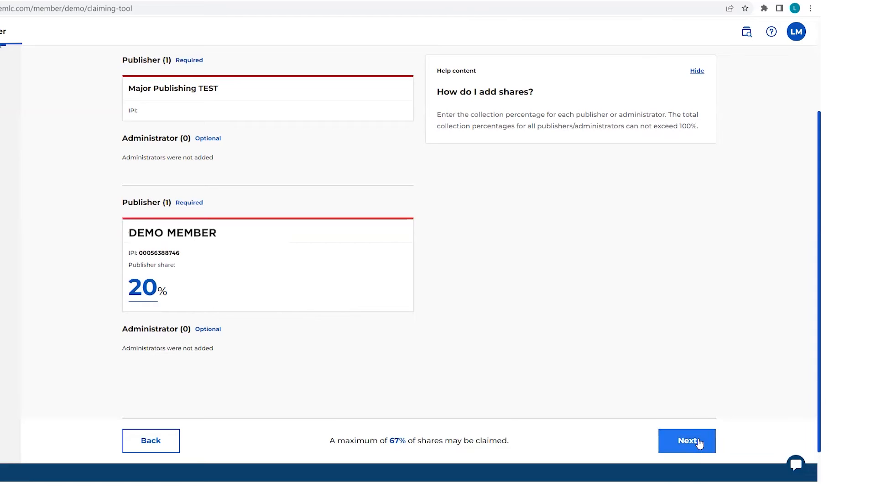
Link writer HEINZ as the represented writer for DEMO MEMBER's share.
left_click(687, 440)
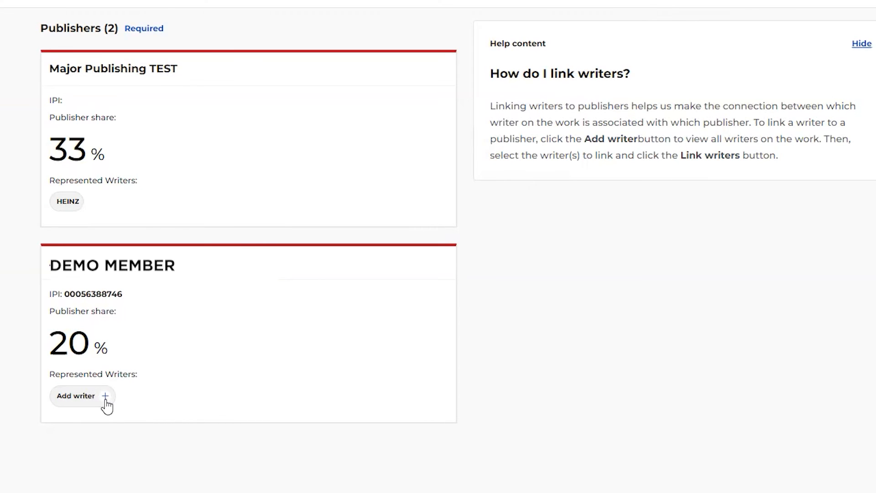
left_click(82, 395)
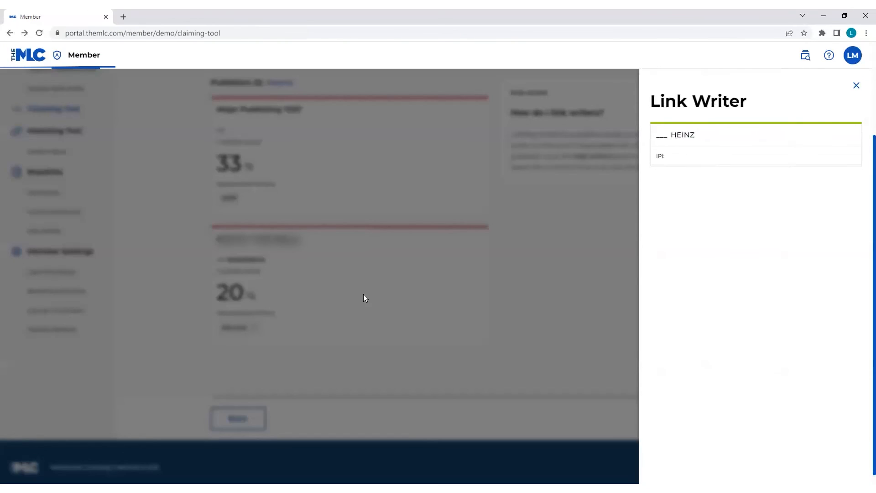
left_click(855, 86)
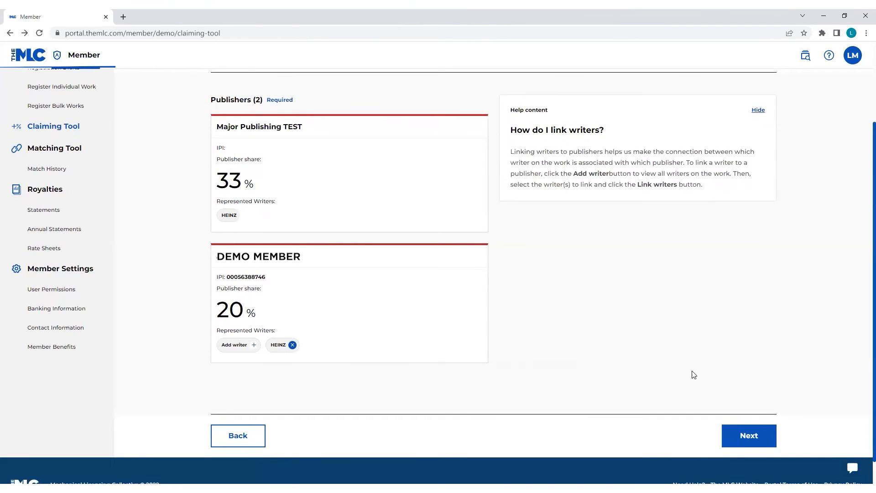
mouse_move(746, 438)
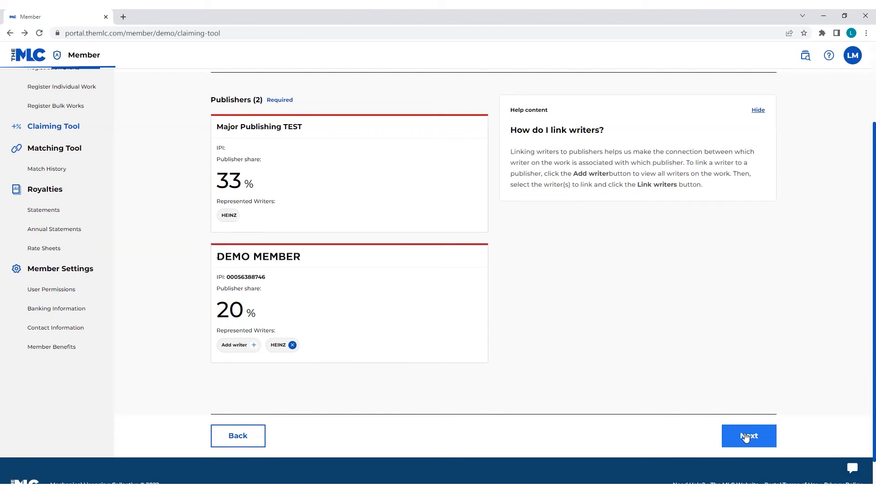
Review the LOVE claim and confirm submitting it to The MLC.
left_click(748, 435)
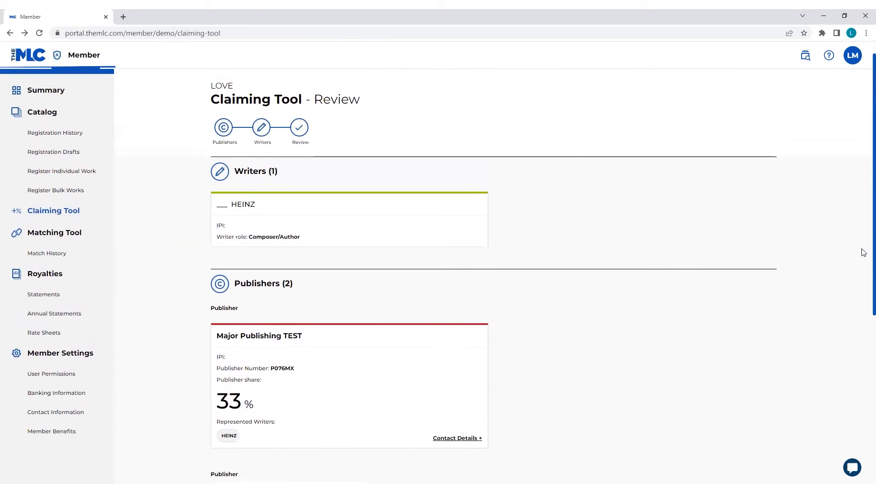
scroll("down", 3)
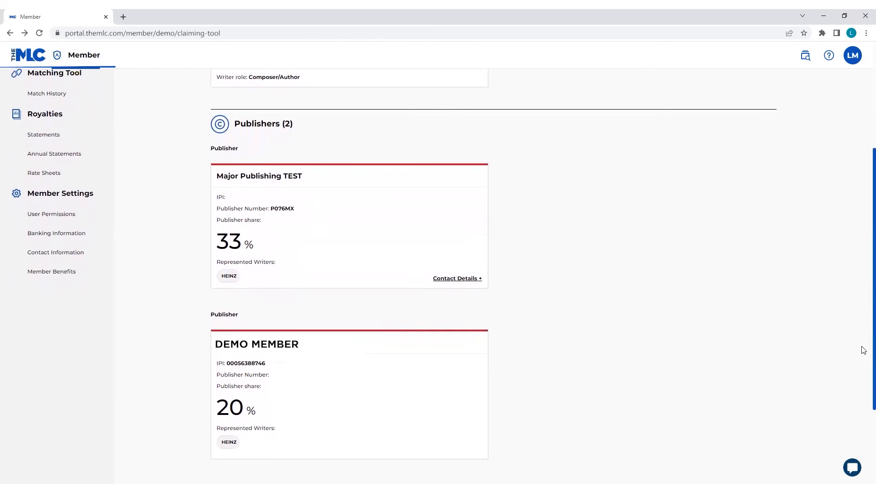
scroll("down", 3)
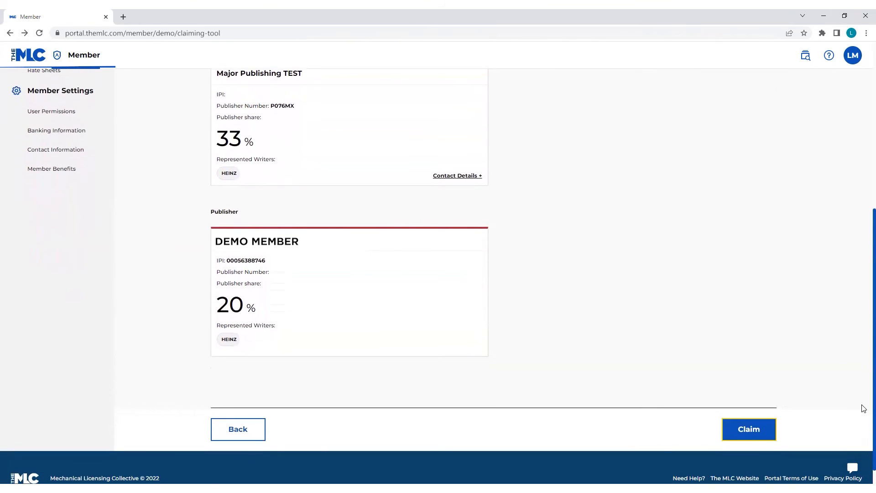
left_click(748, 429)
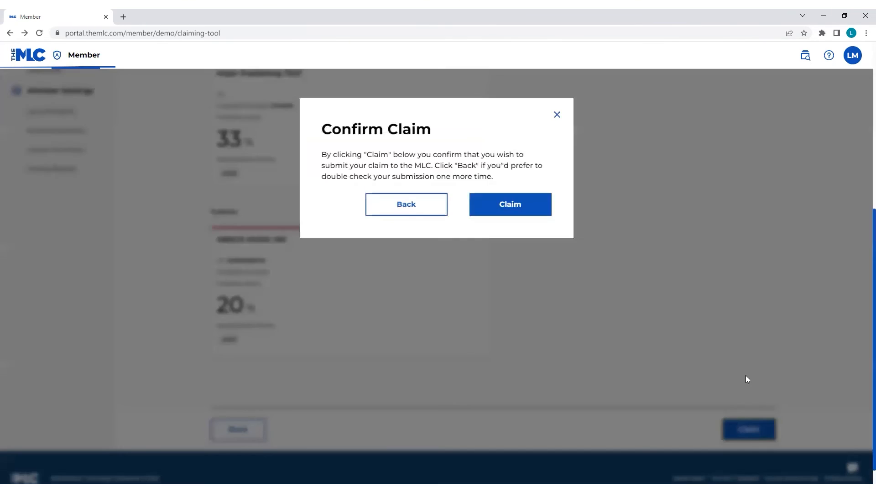
mouse_move(520, 207)
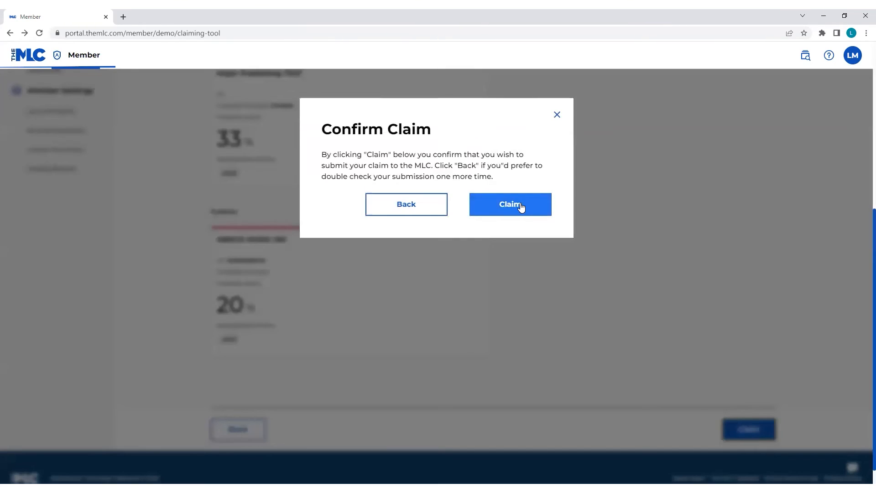
left_click(509, 205)
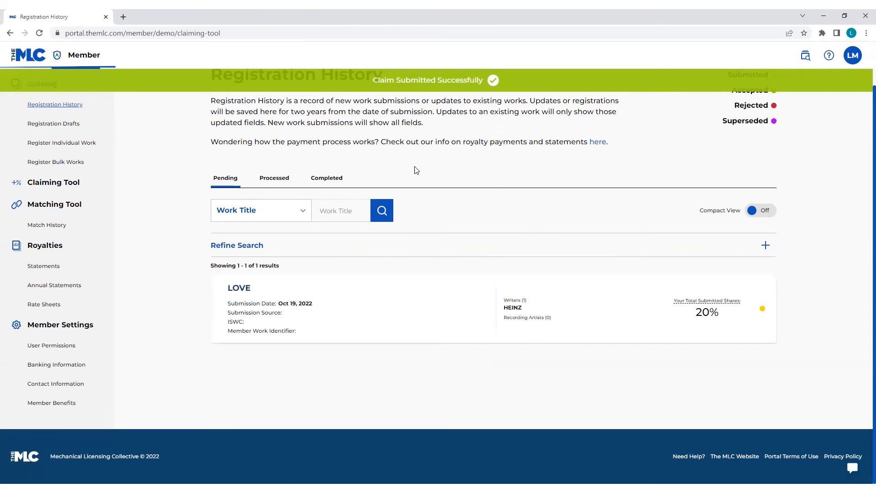
mouse_move(159, 183)
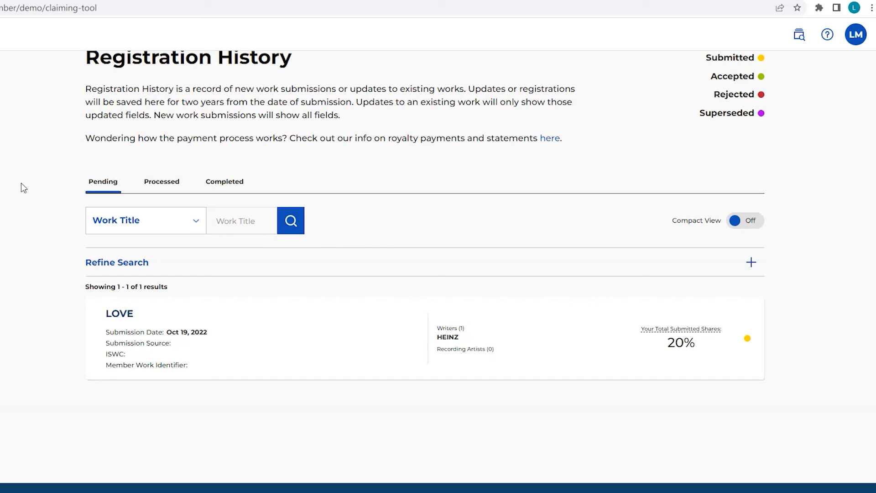
mouse_move(451, 298)
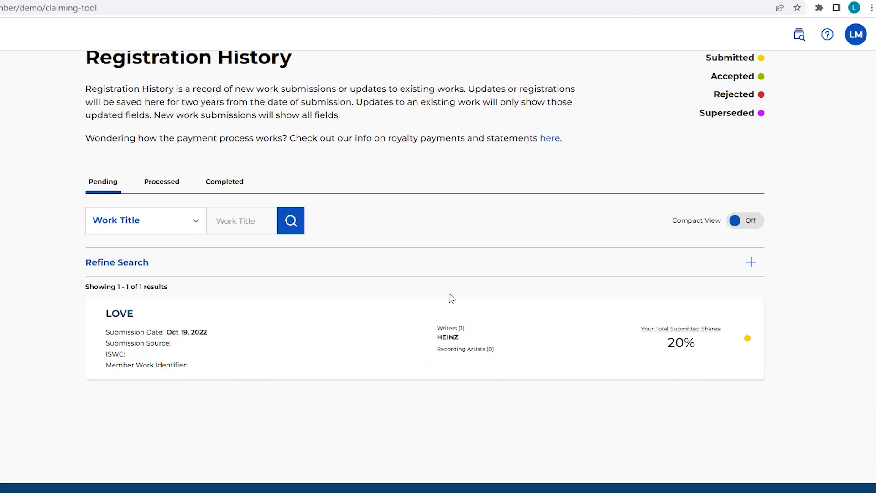
mouse_move(767, 337)
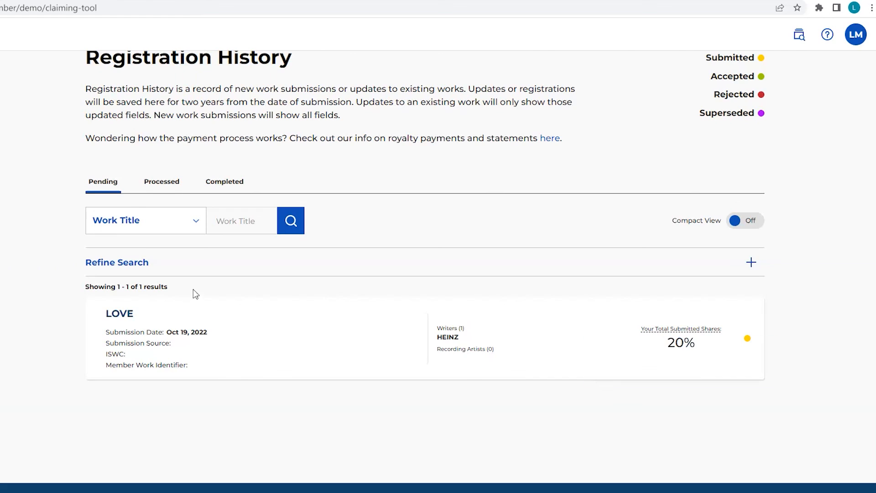
mouse_move(185, 194)
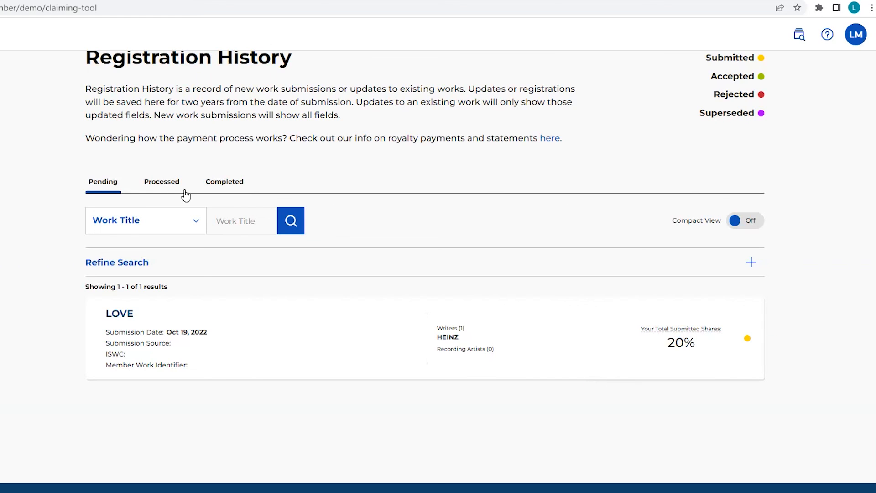
mouse_move(184, 206)
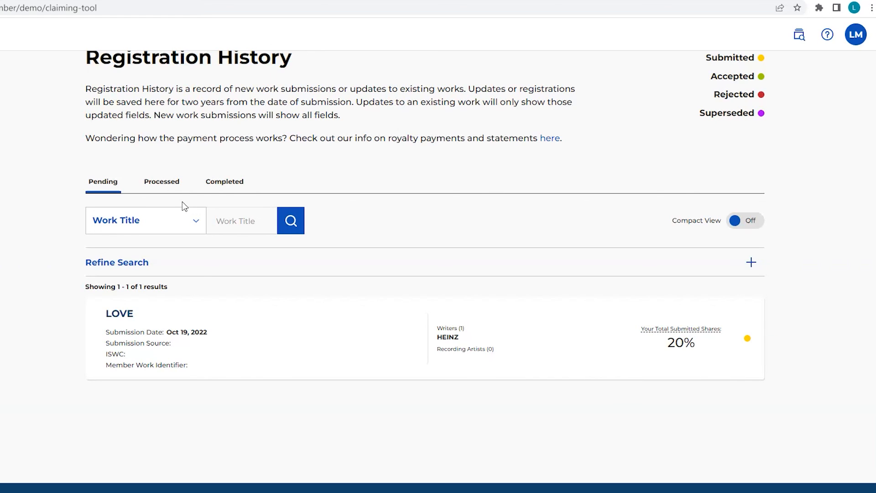
mouse_move(217, 184)
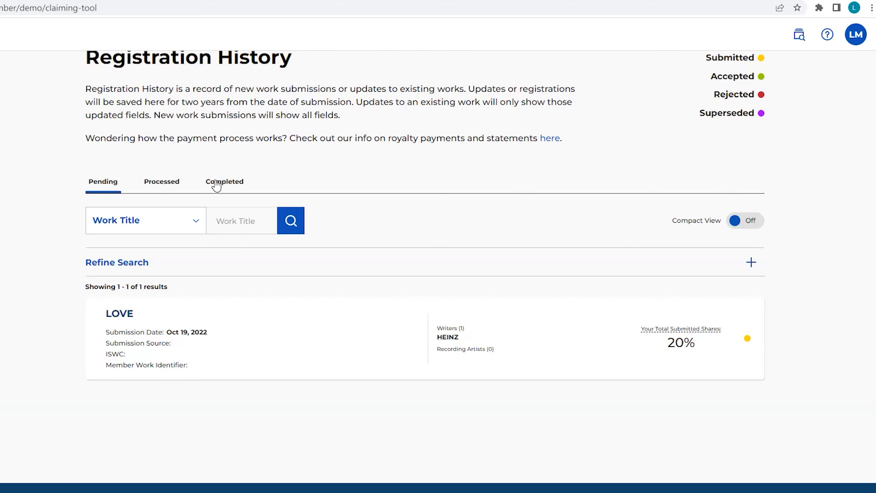
Show the Completed list in Registration History, 443 submissions led by Stephen King The Outsider at 75%.
left_click(224, 180)
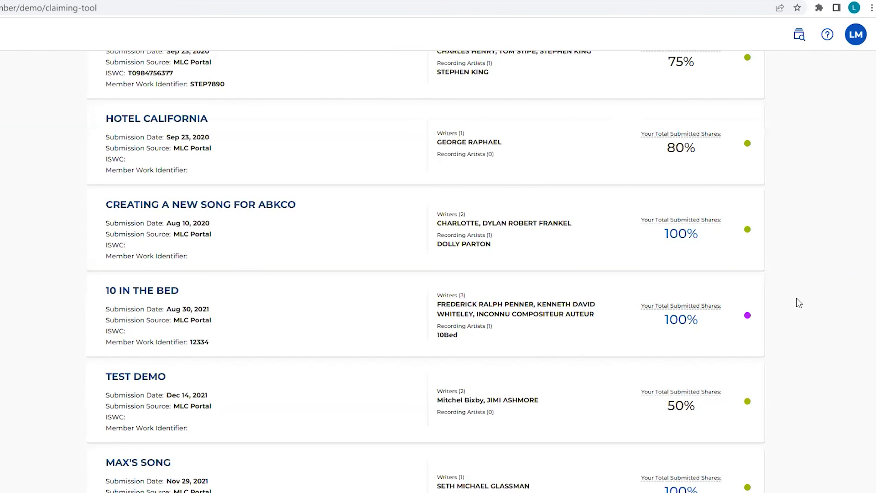
mouse_move(868, 292)
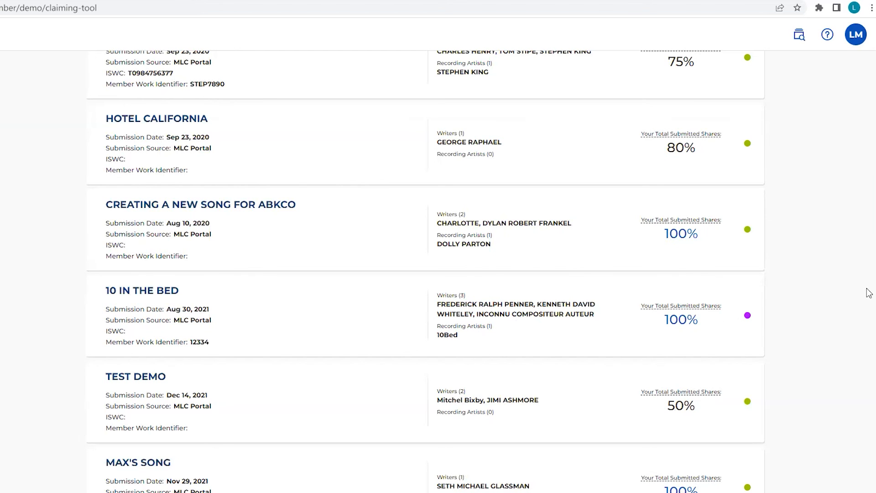
scroll("up", 3)
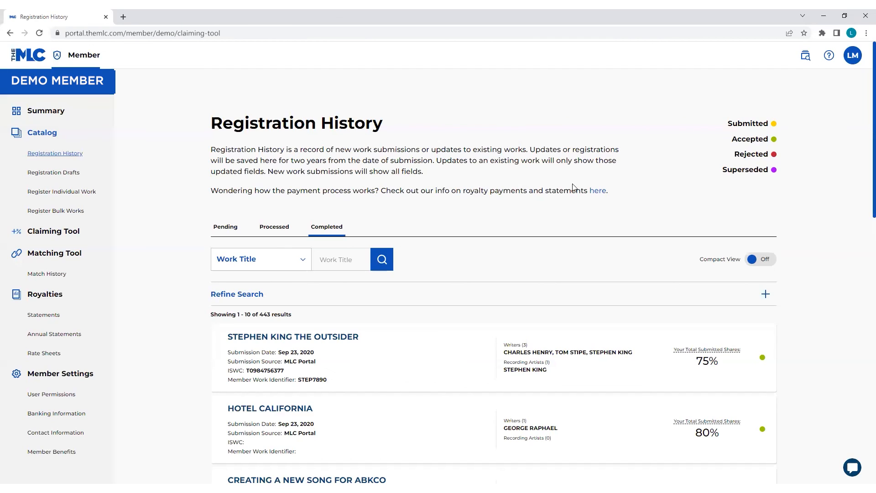
mouse_move(601, 162)
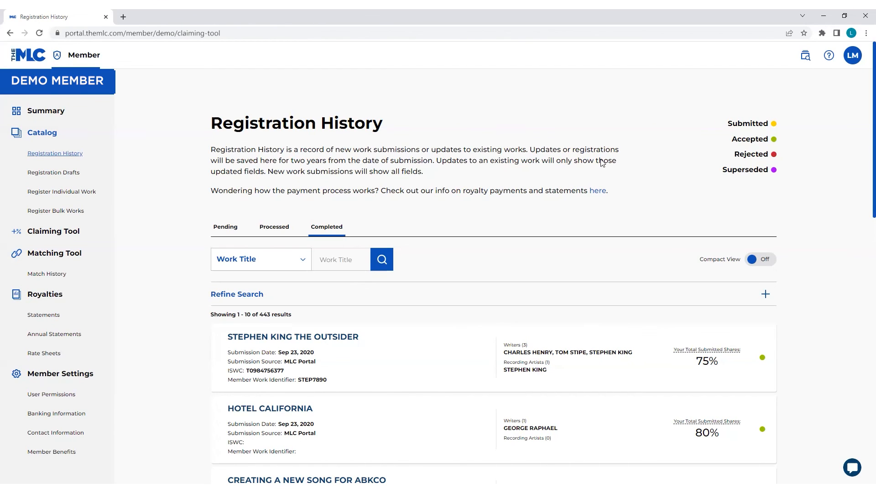